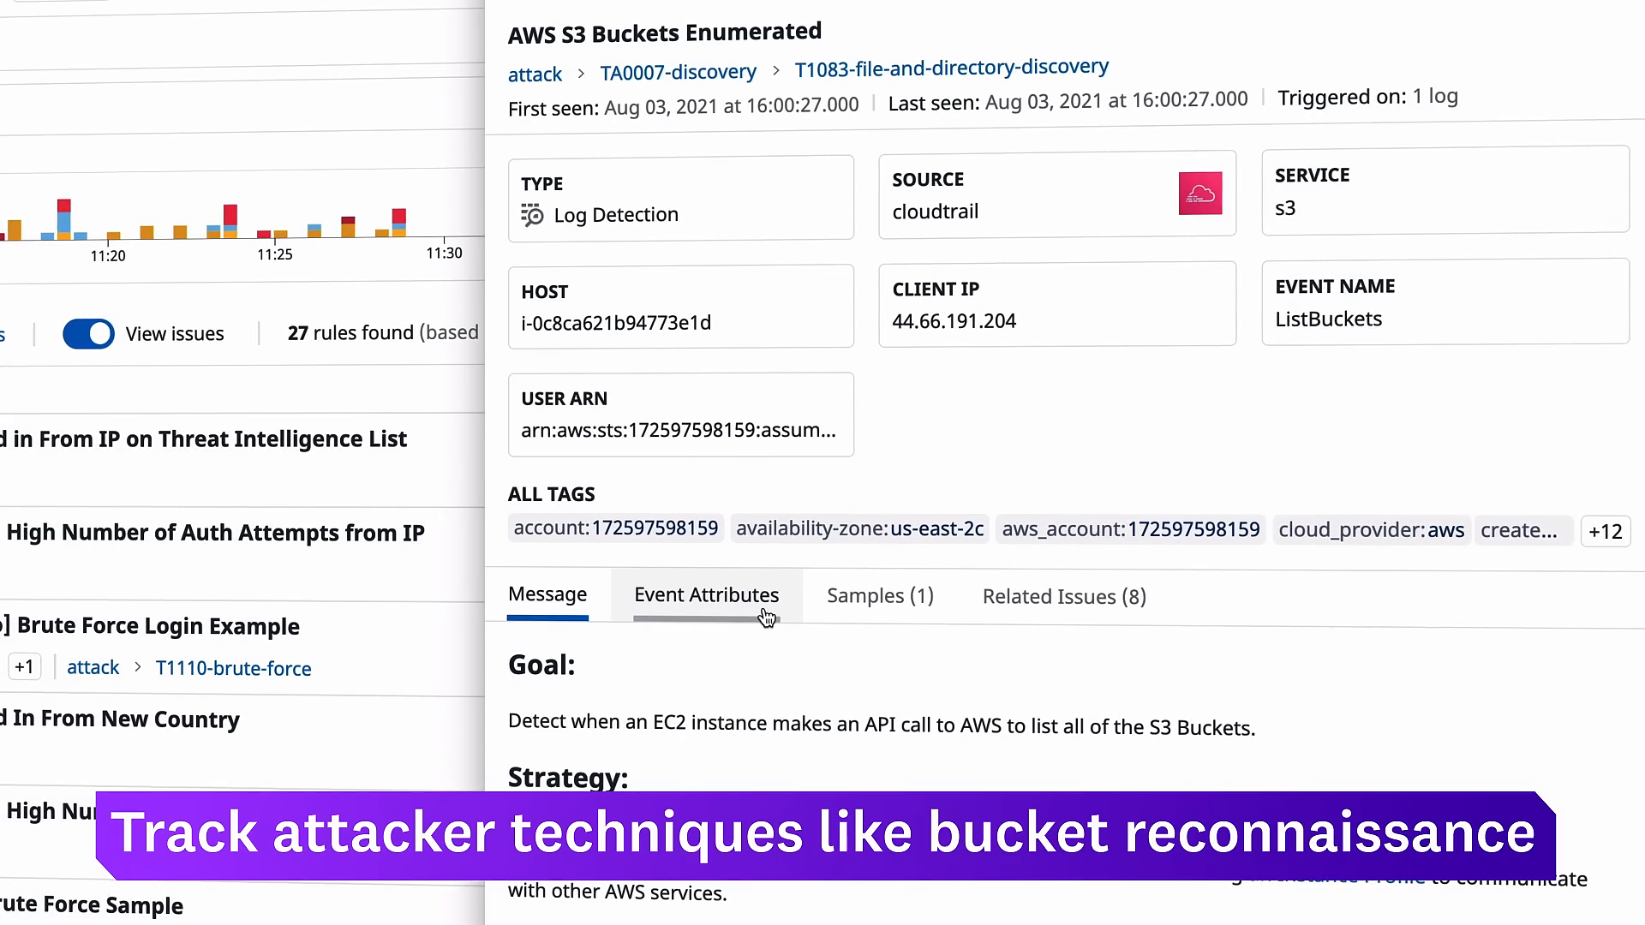
View the AWS S3 Buckets Enumerated signal's raw event attributes JSON
{"action": "left_click", "coordinate": [706, 596]}
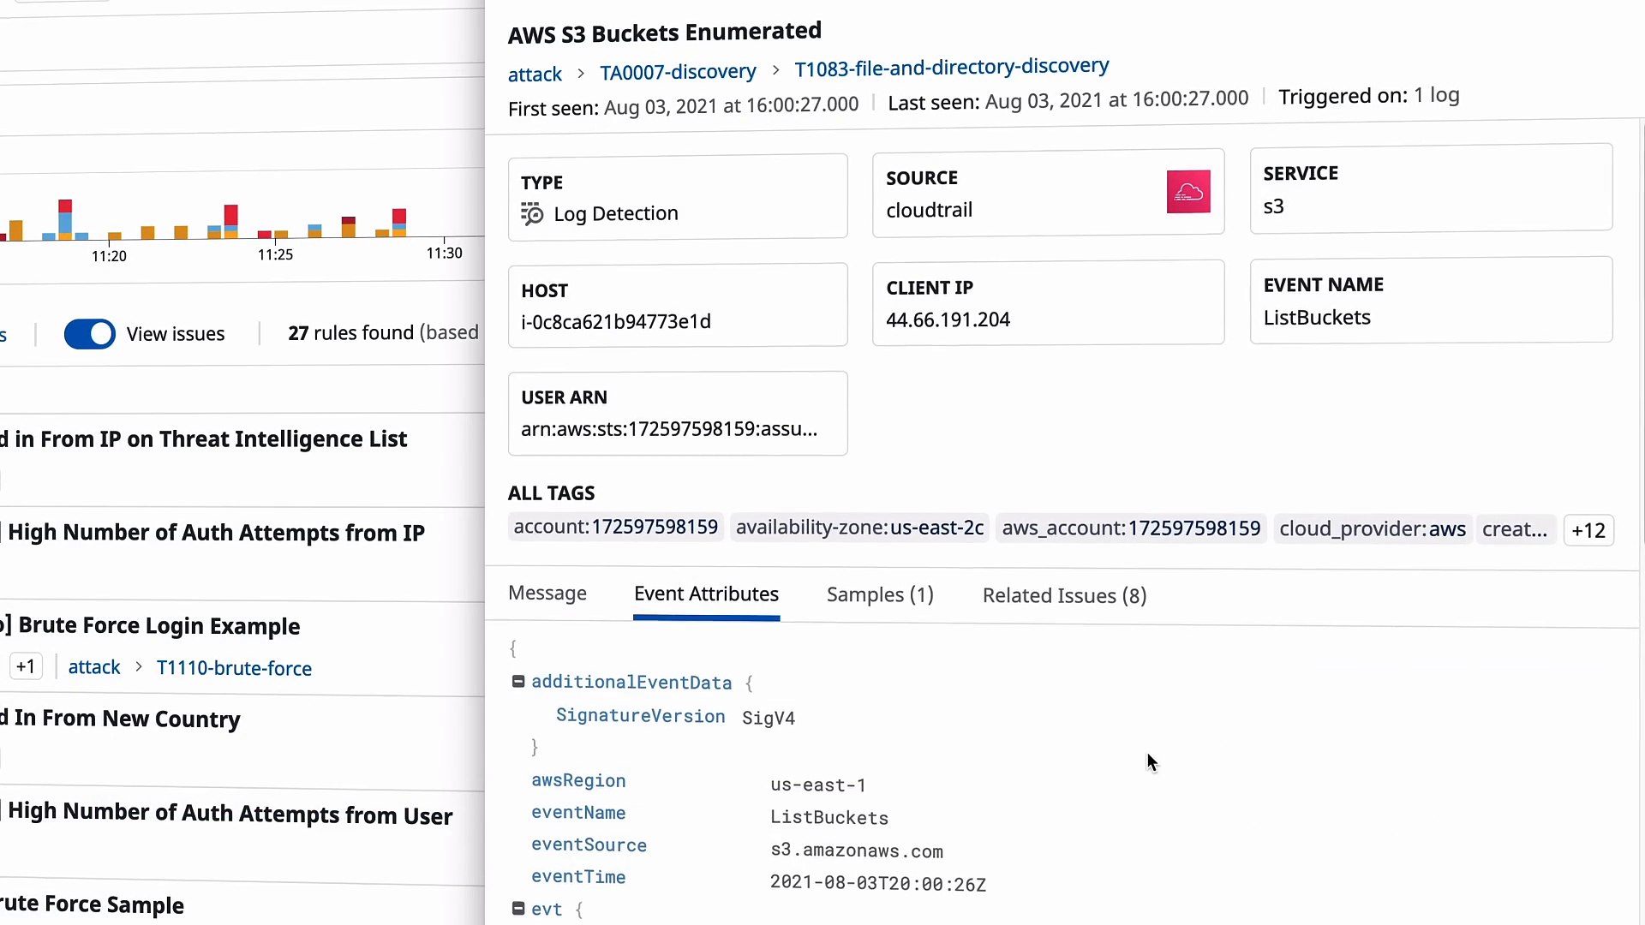
{"action": "scroll", "scroll_direction": "down", "scroll_amount": 3}
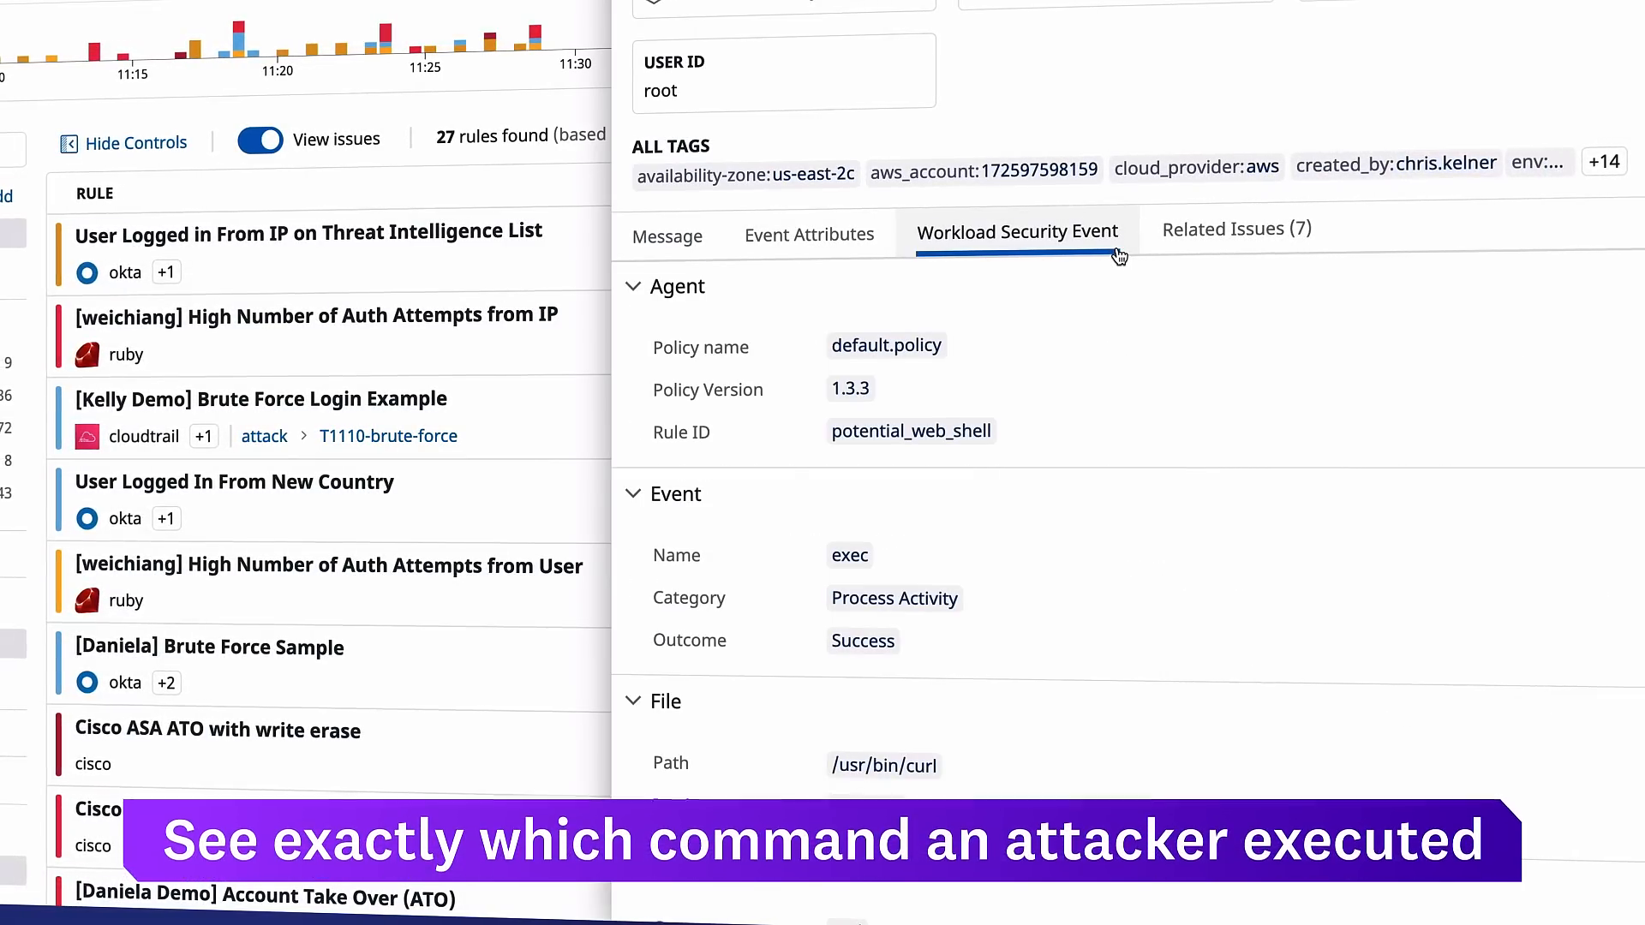
Review the workload security event's Process section showing curl and its target URL
{"action": "scroll", "scroll_direction": "down", "scroll_amount": 3}
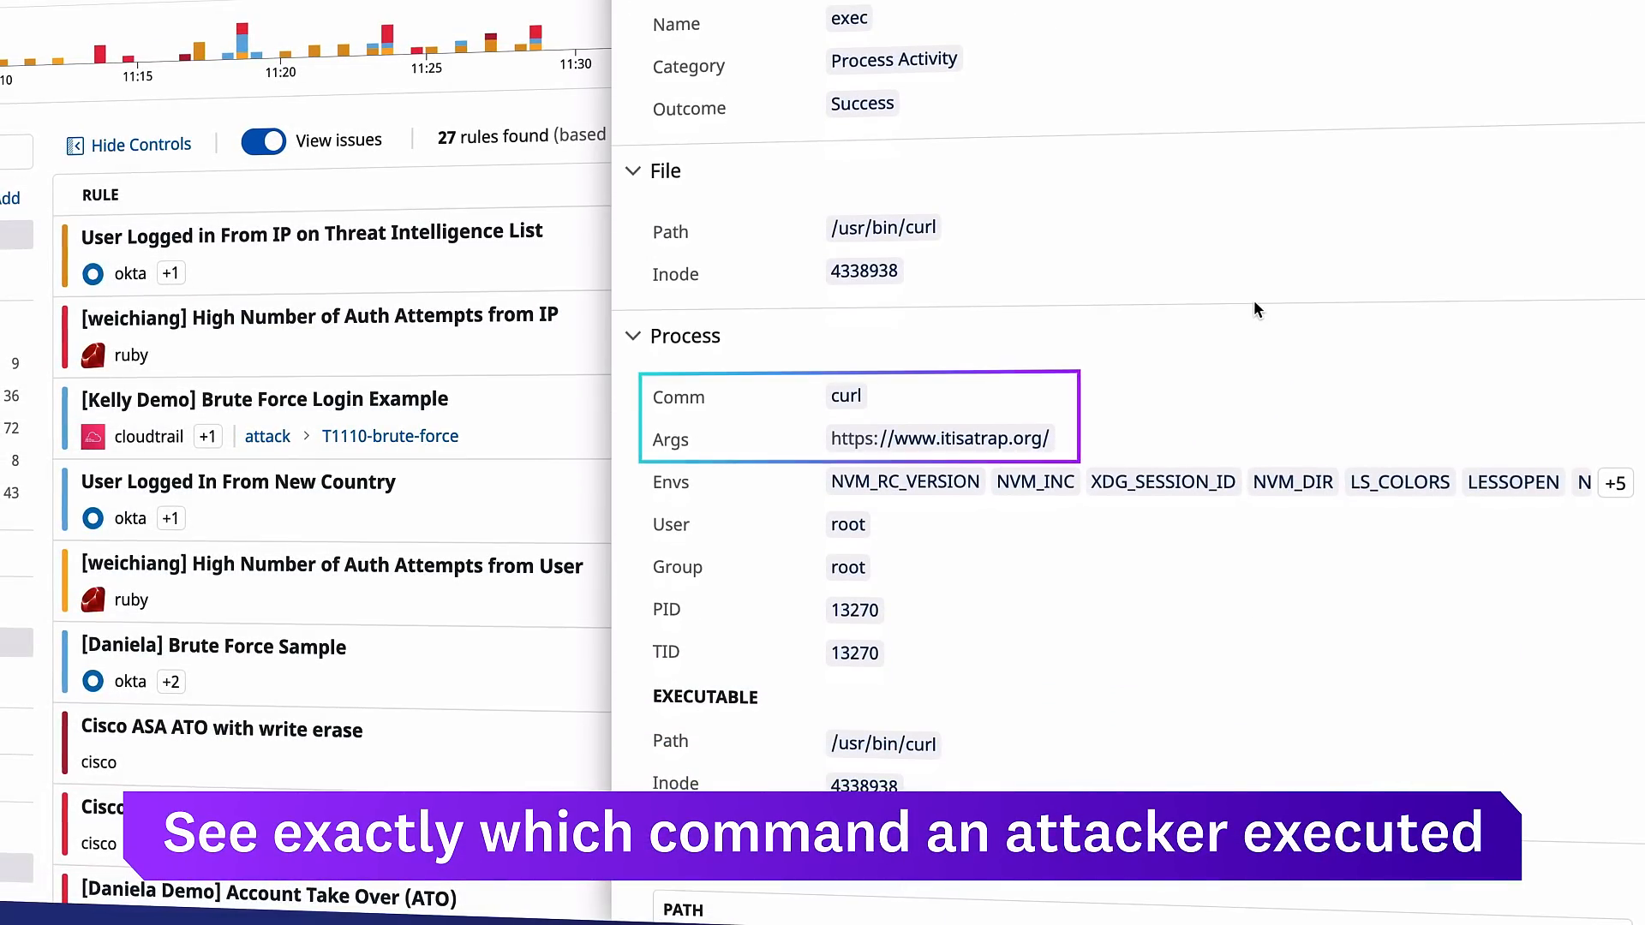
{"action": "left_click", "coordinate": [1257, 425]}
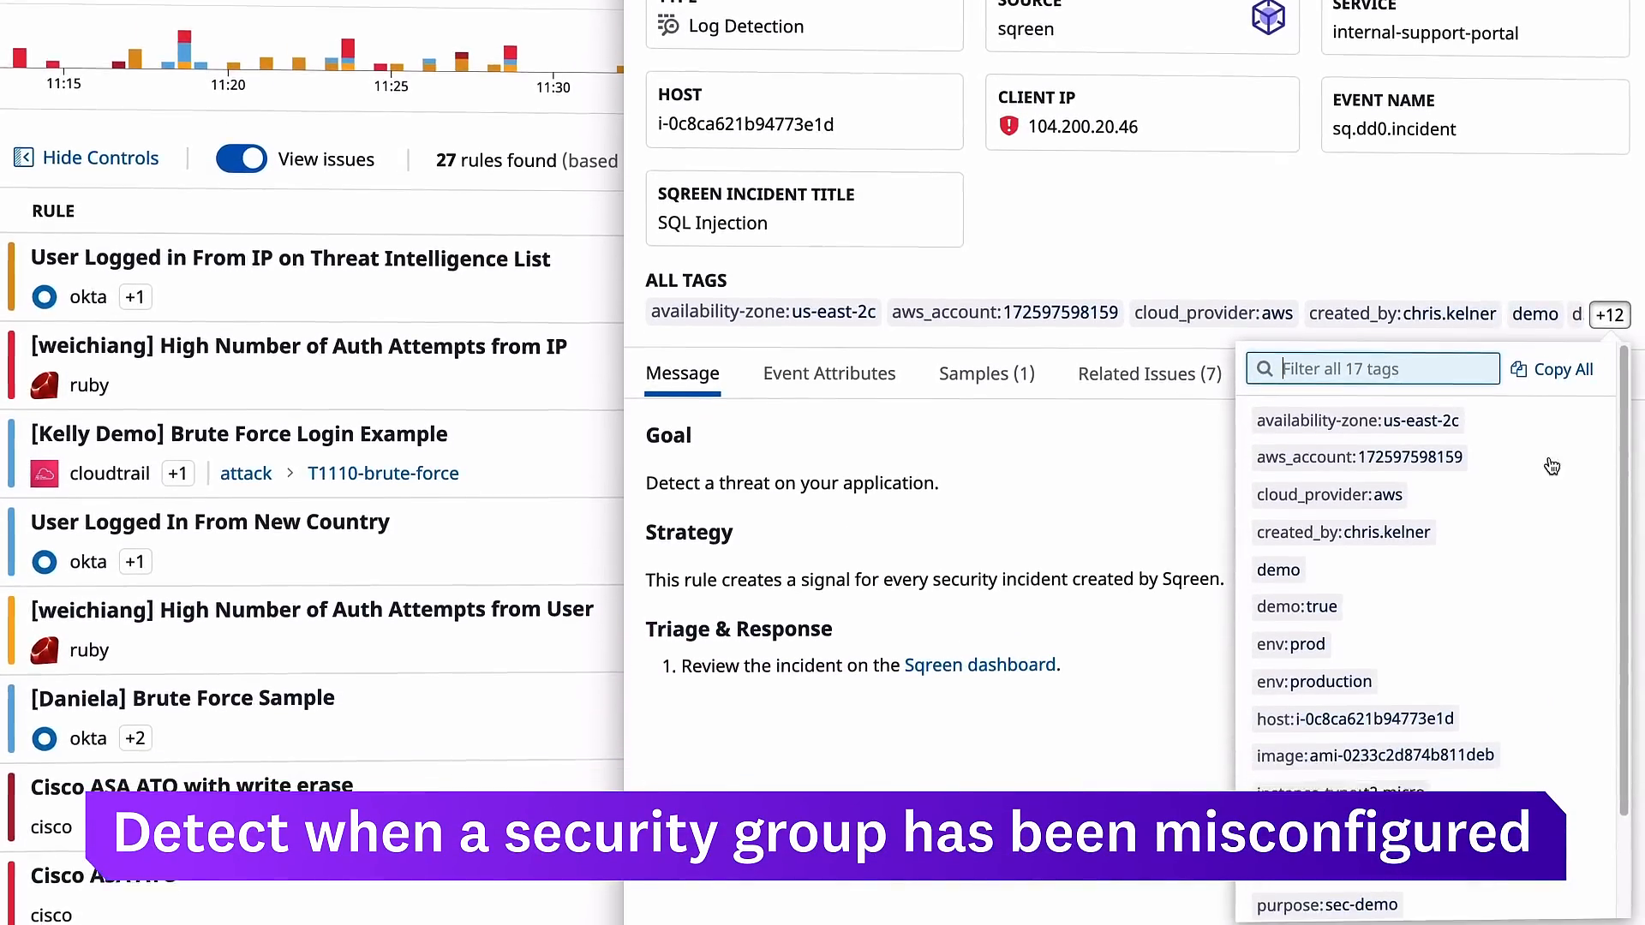
Expand all 17 tags on the SQL Injection signal down to security-group
{"action": "scroll", "scroll_direction": "down", "scroll_amount": 3}
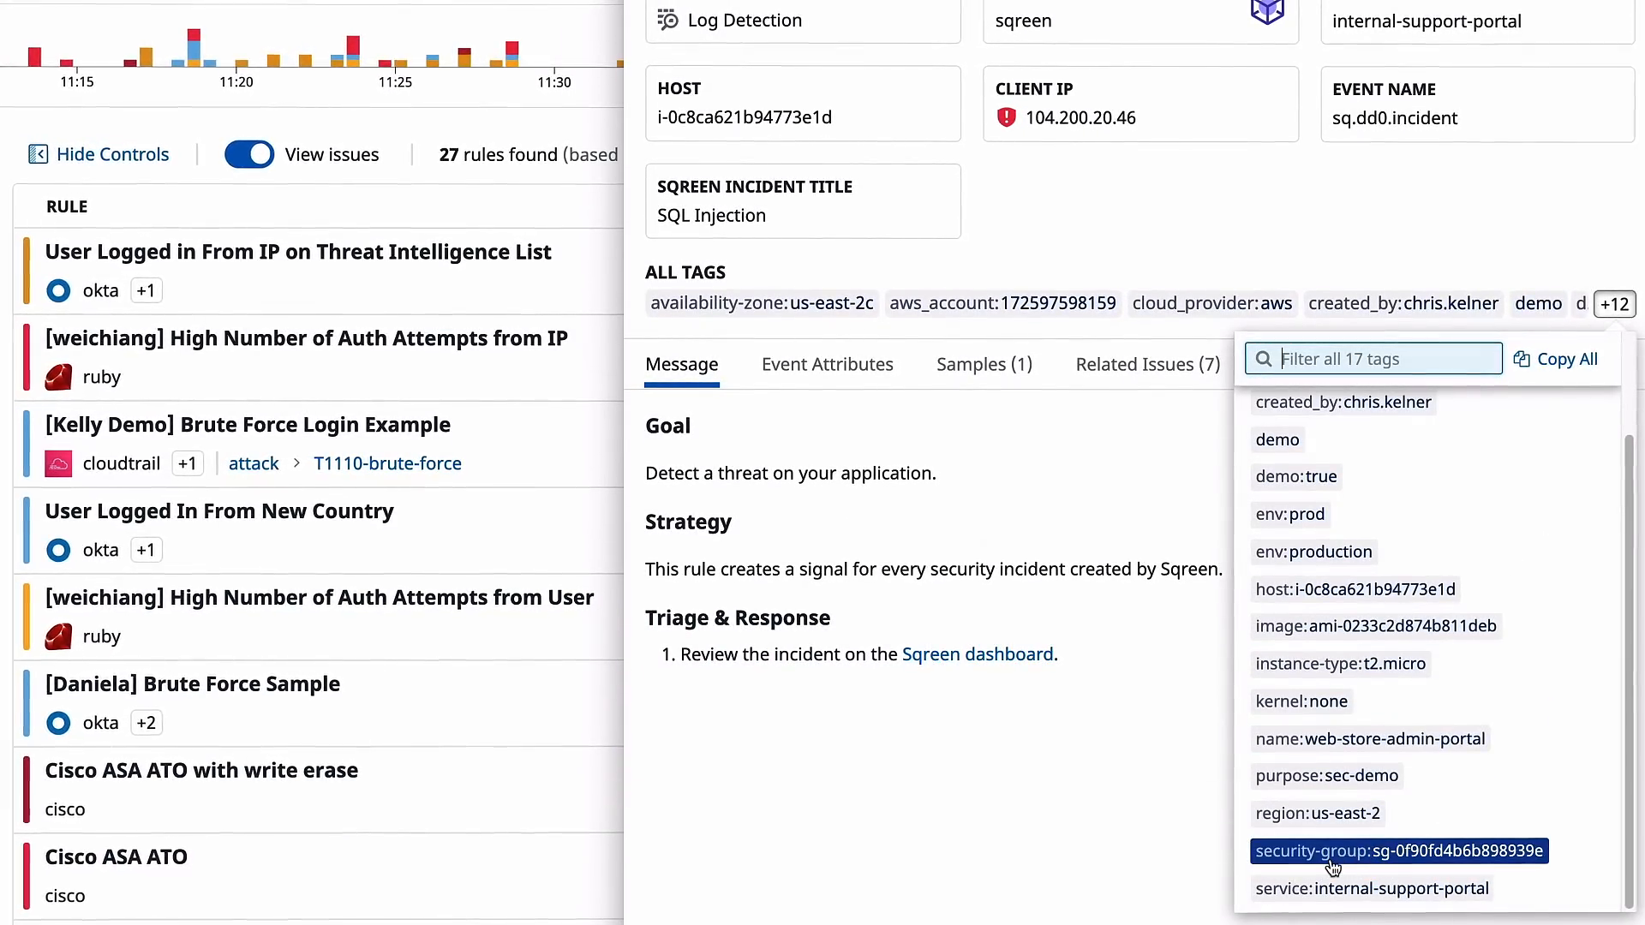
{"action": "left_click", "coordinate": [1399, 851]}
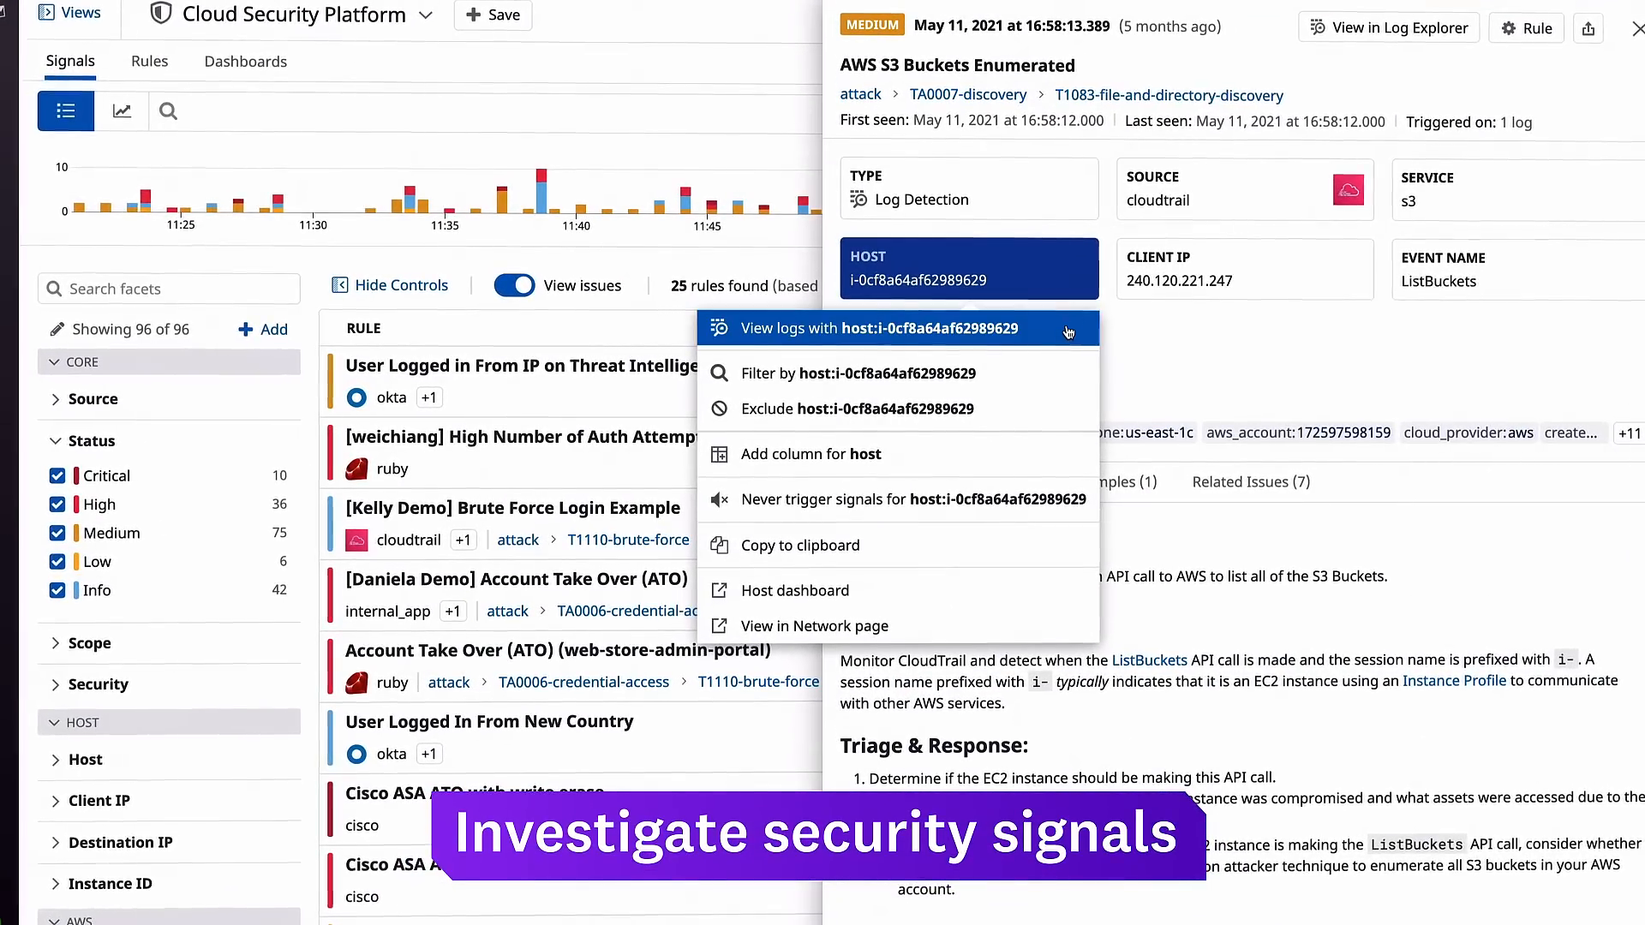
Open the HOST field menu offering View logs, Filter by and Exclude
{"action": "left_click", "coordinate": [879, 329]}
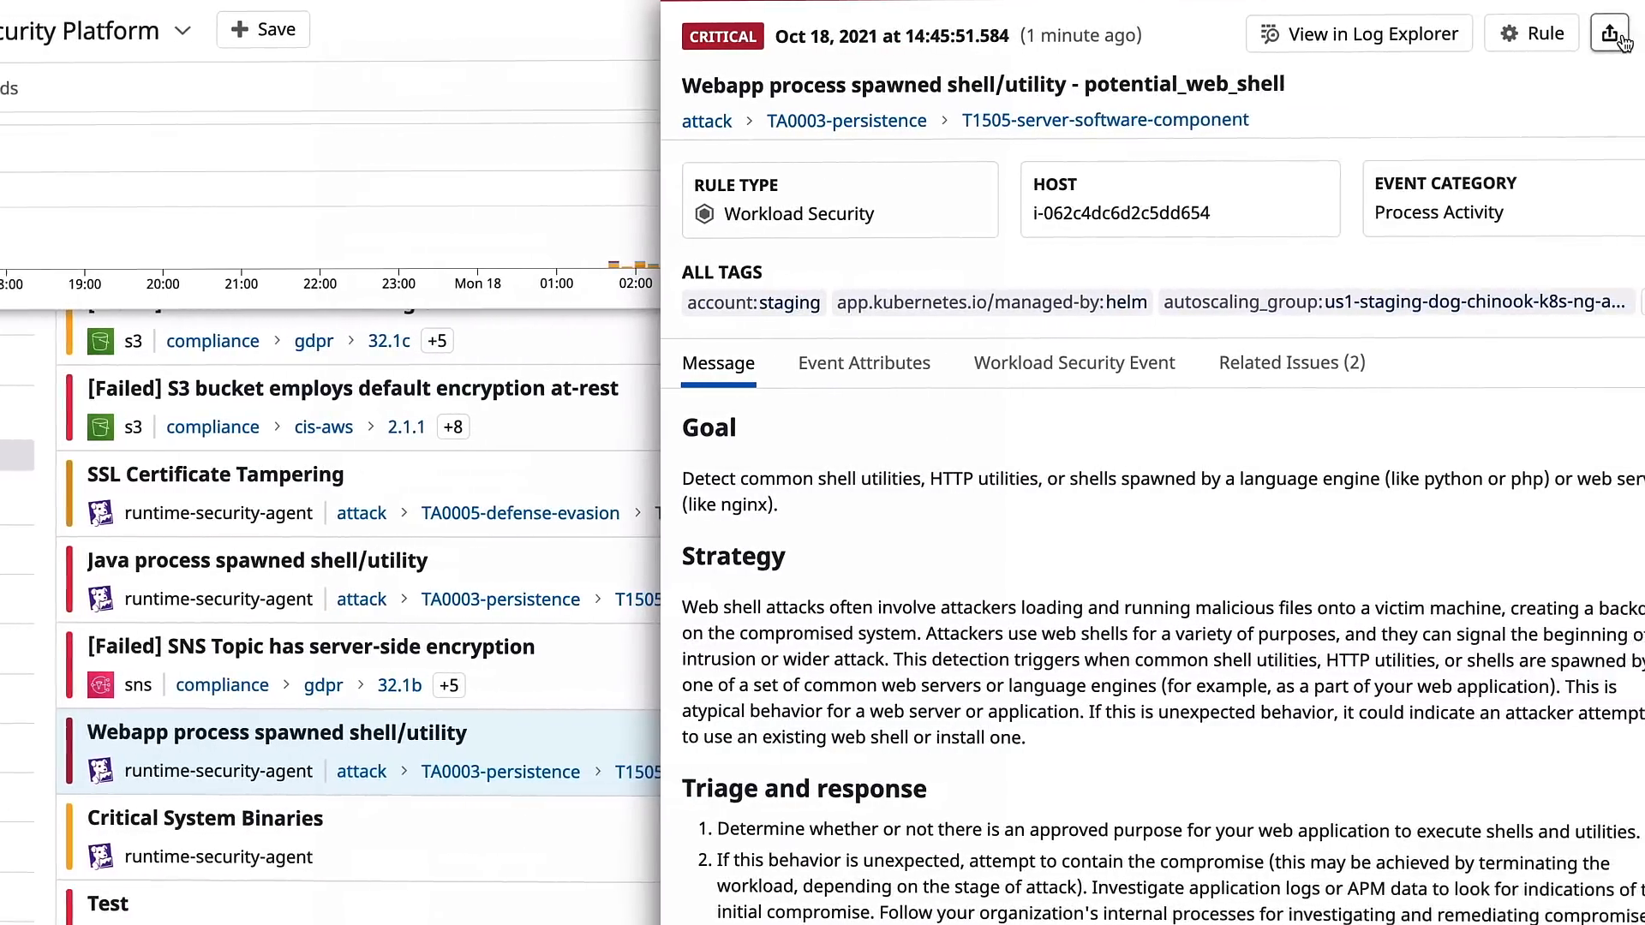
Declare an incident from the Webapp process spawned shell/utility signal
{"action": "left_click", "coordinate": [1620, 33]}
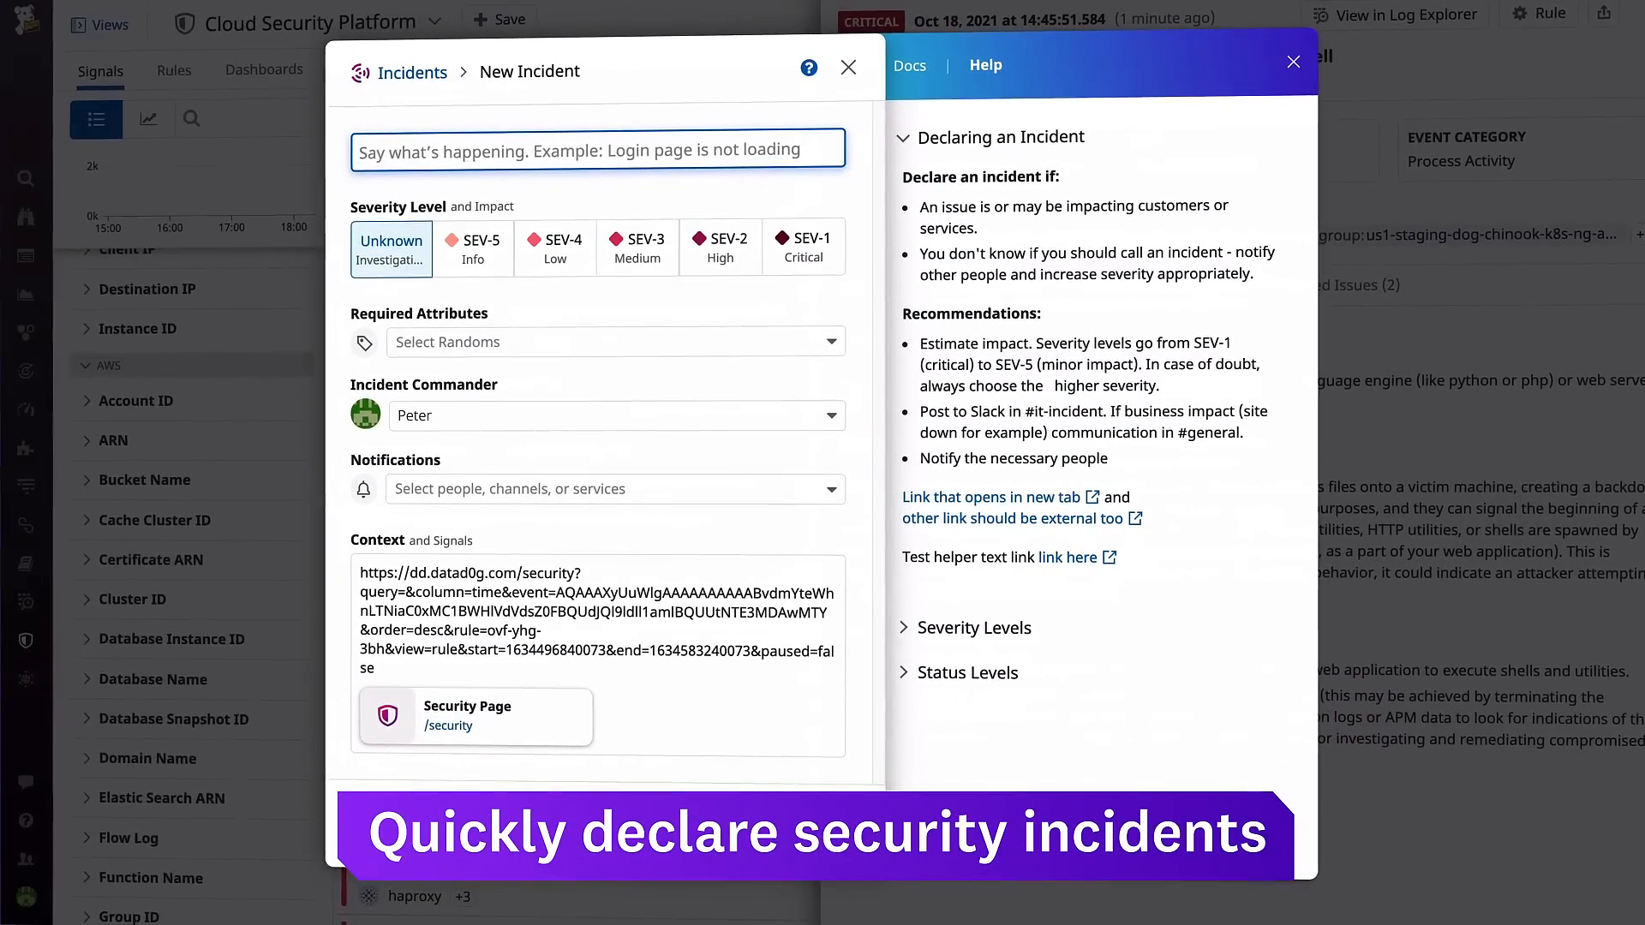